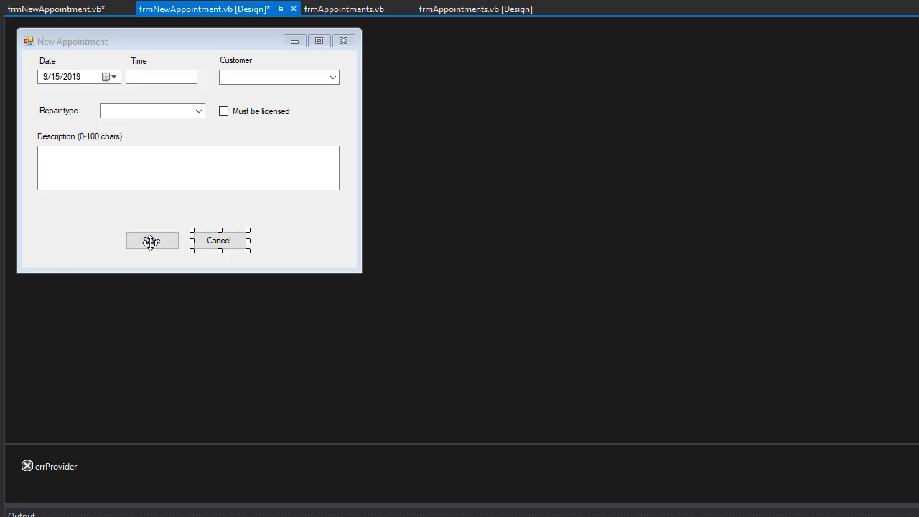
# Generate an empty btnSave_Click handler from the designer's Save button, beneath the Cancel handler.
pyautogui.doubleClick(152, 240)
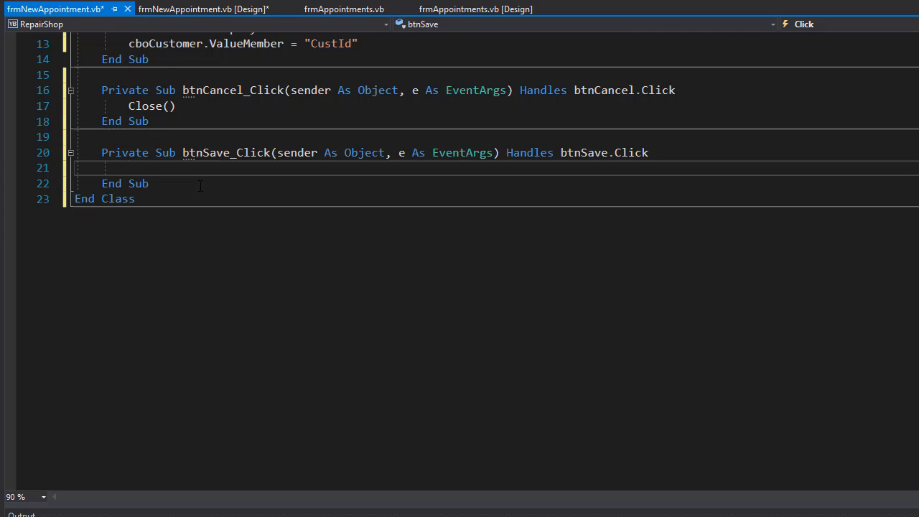
# Declare Dim scheduledAt As DateTime as the handler's first line.
pyautogui.write('Dim sc')
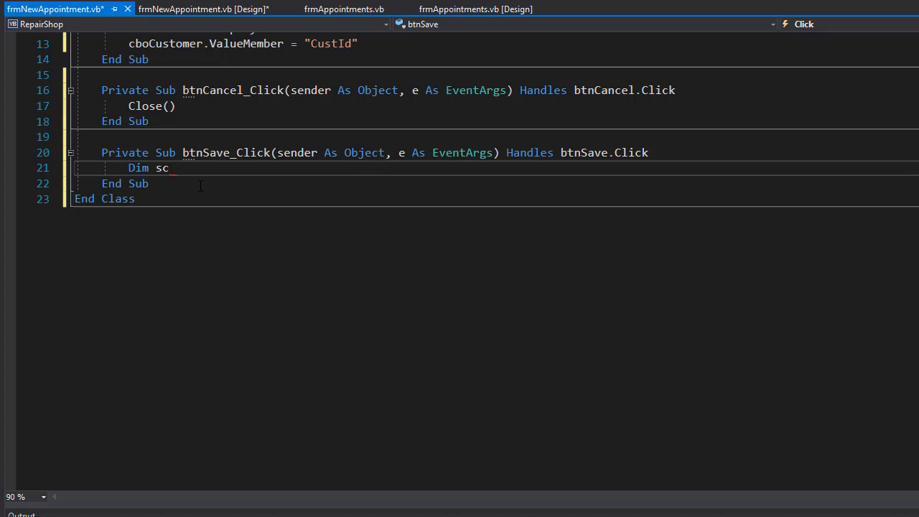
pyautogui.write('heduledAt As')
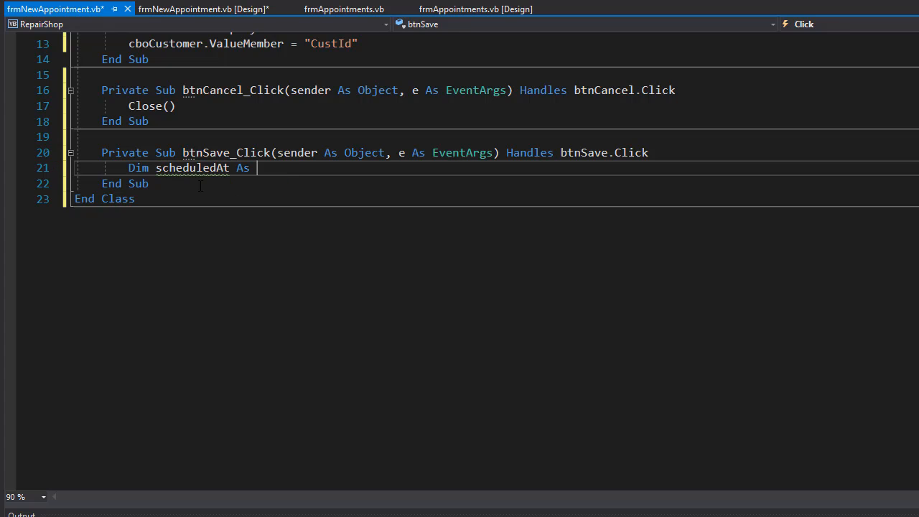
pyautogui.write('DateTime')
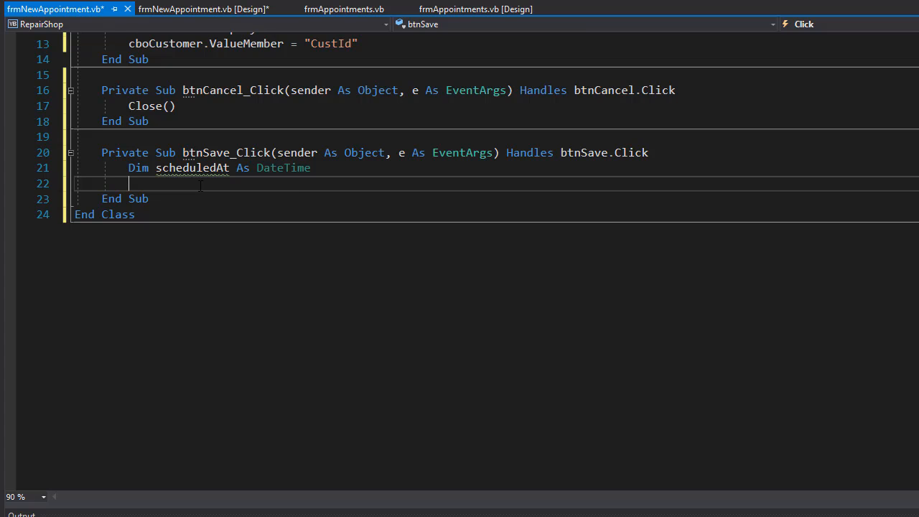
# Switch back to the New Appointment form designer to review its layout.
pyautogui.click(205, 9)
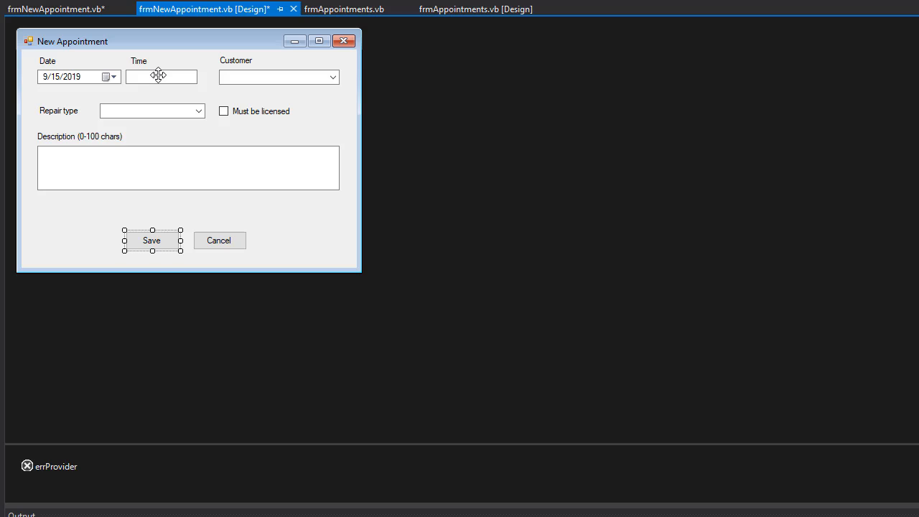
pyautogui.moveTo(167, 75)
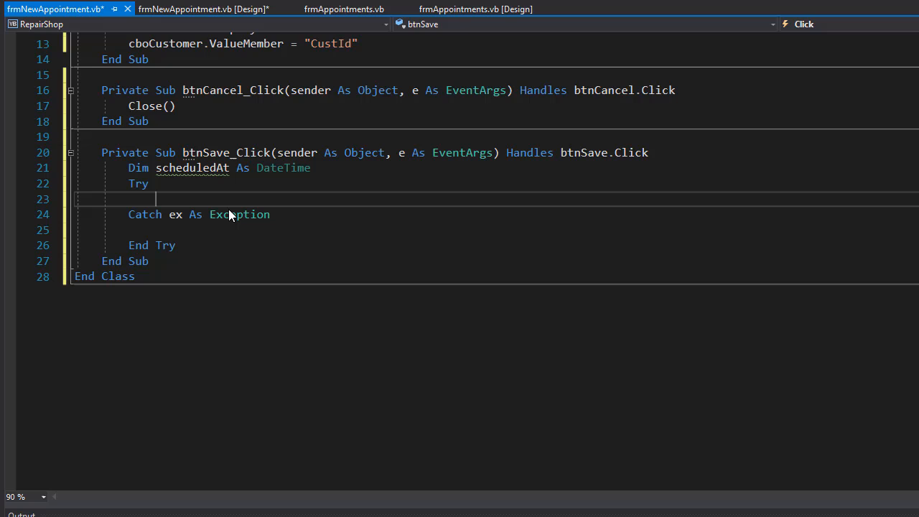
# In the Try block, assign scheduledAt = Appointments.CombinedDateTime(dtpDate.Value.Date, txtTime.Text).
pyautogui.write('scheduledAt =')
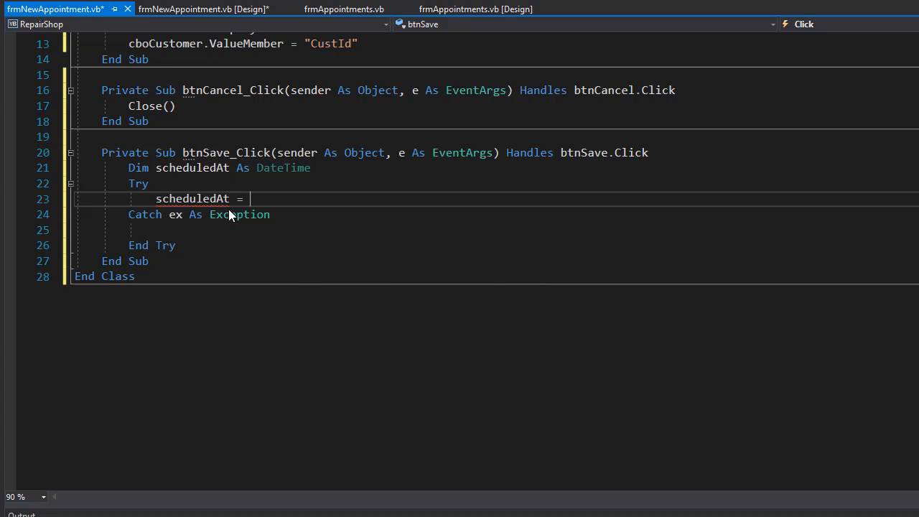
pyautogui.write('Appointments')
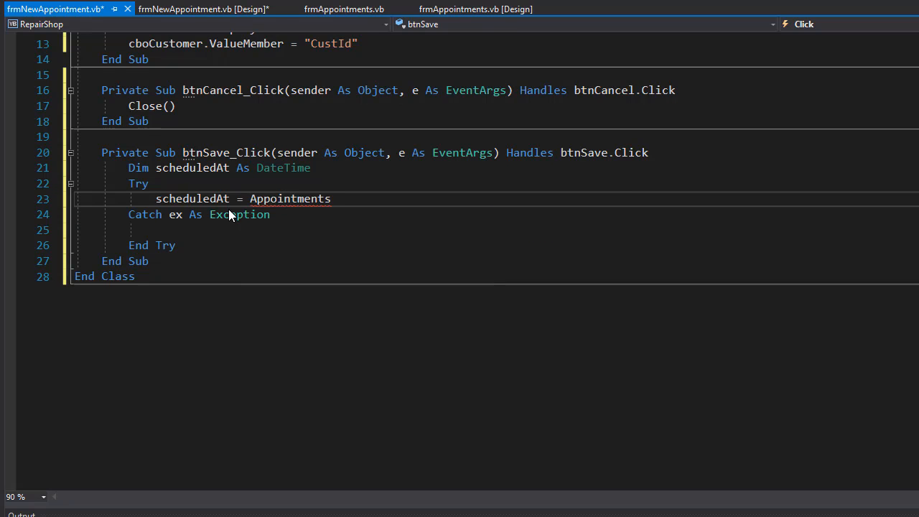
pyautogui.doubleClick(290, 199)
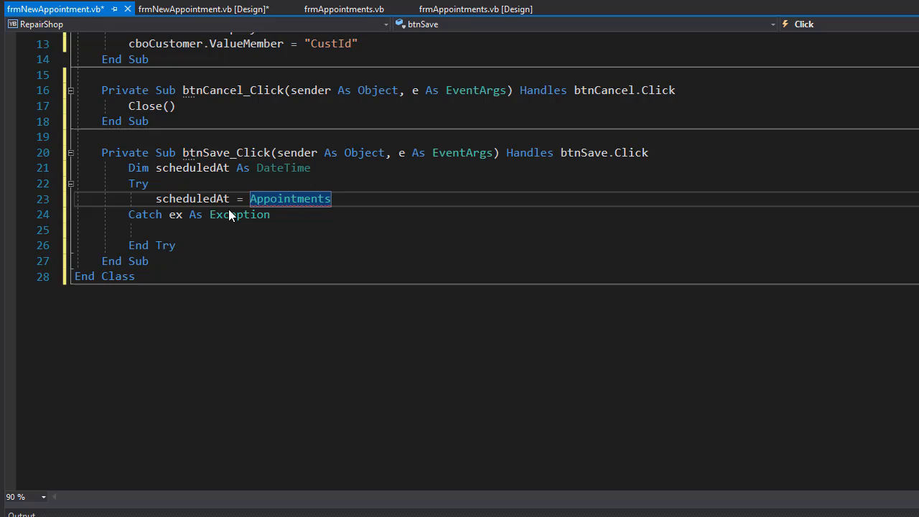
pyautogui.write('.CombinedDateTime')
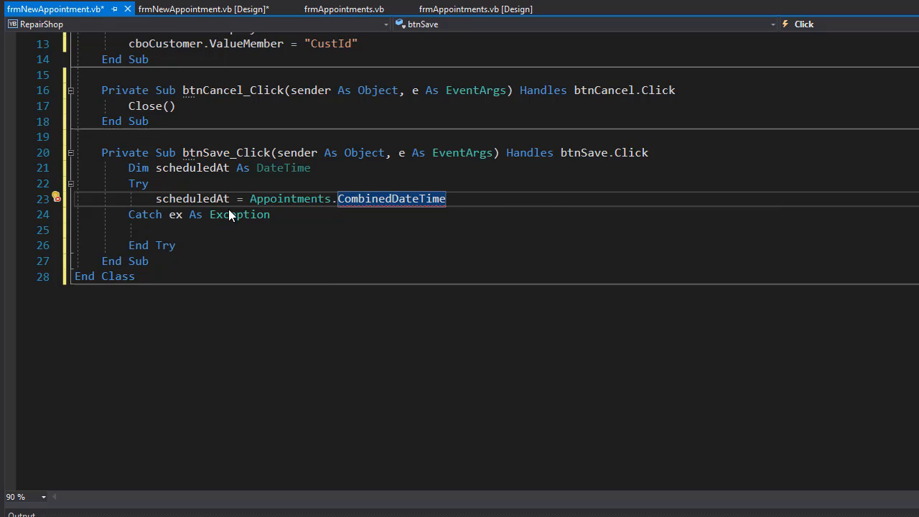
pyautogui.write('(')
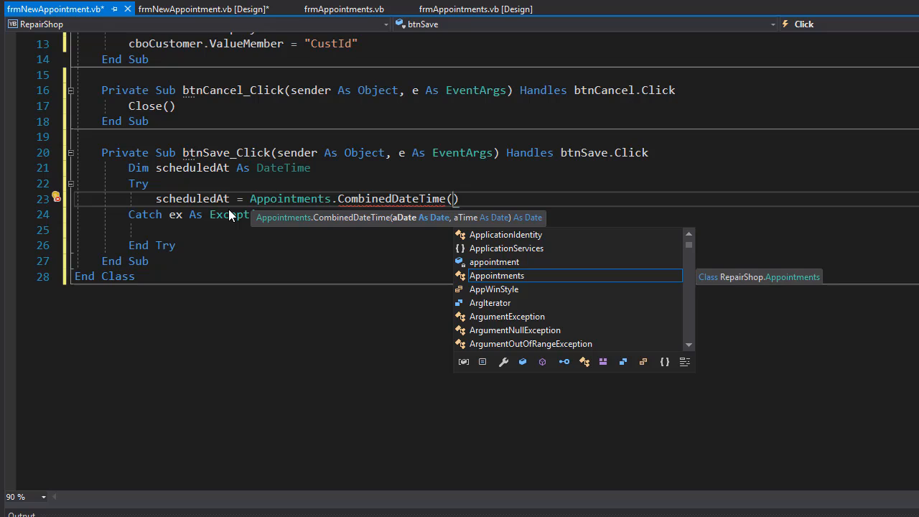
pyautogui.write('dtpDate')
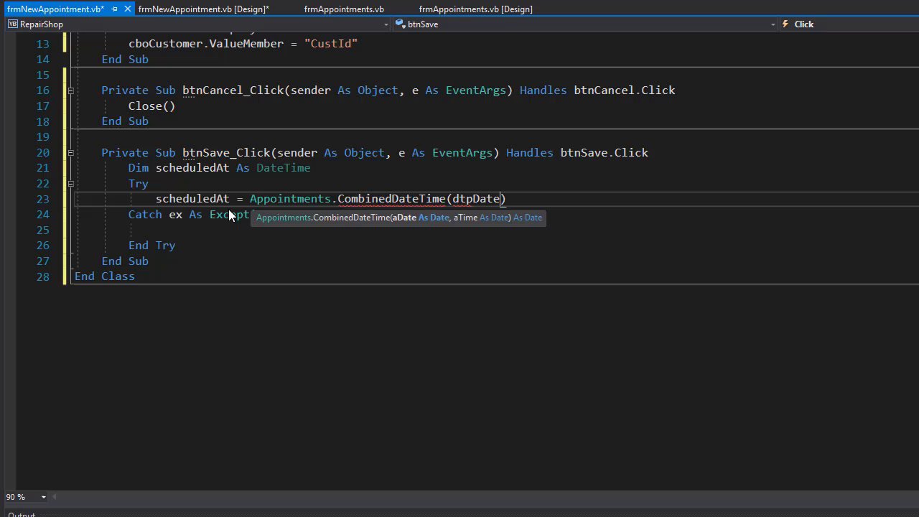
pyautogui.write('.Value.Date')
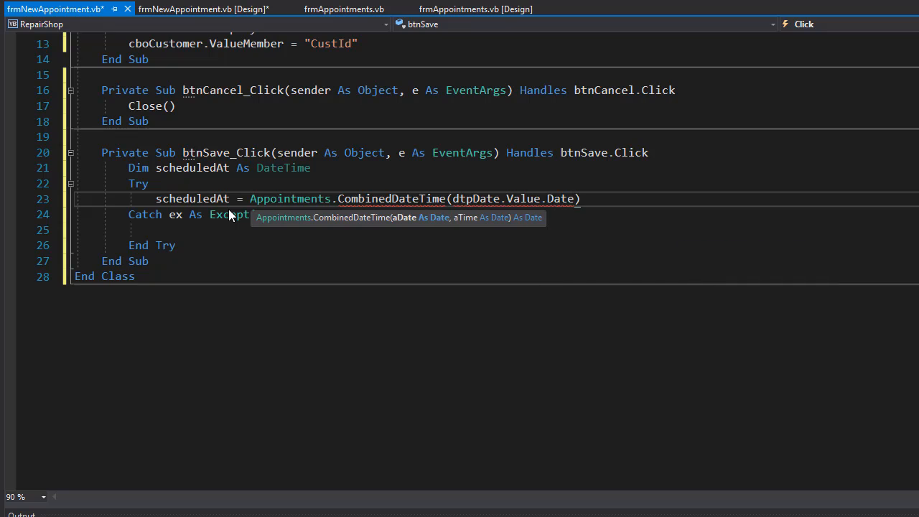
pyautogui.write(',')
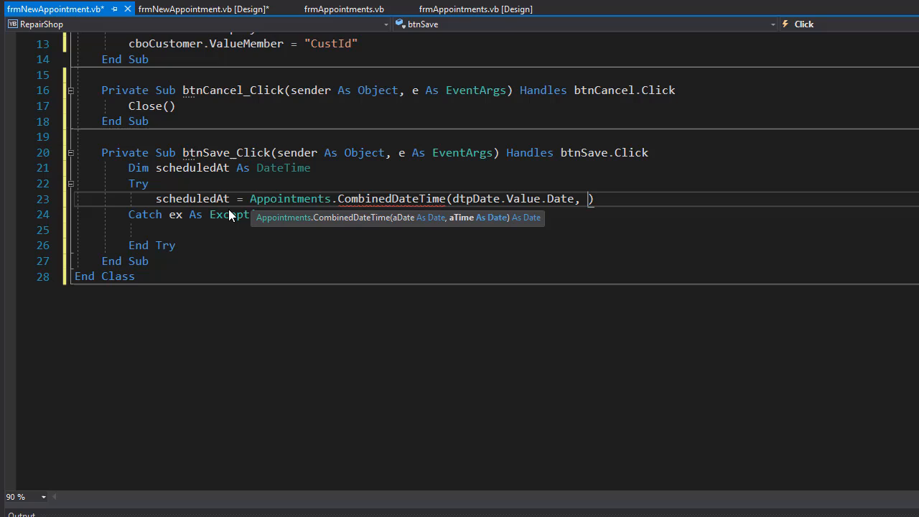
pyautogui.write('txtTime.Text')
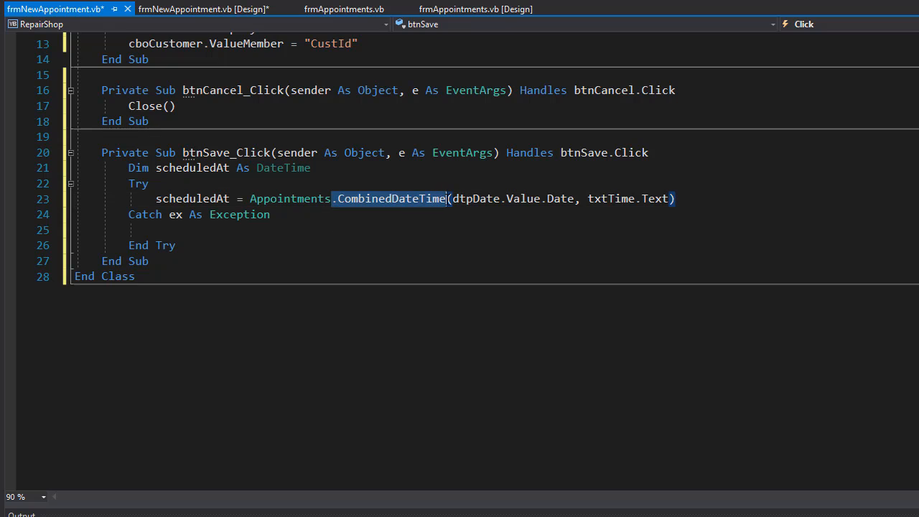
pyautogui.click(675, 199)
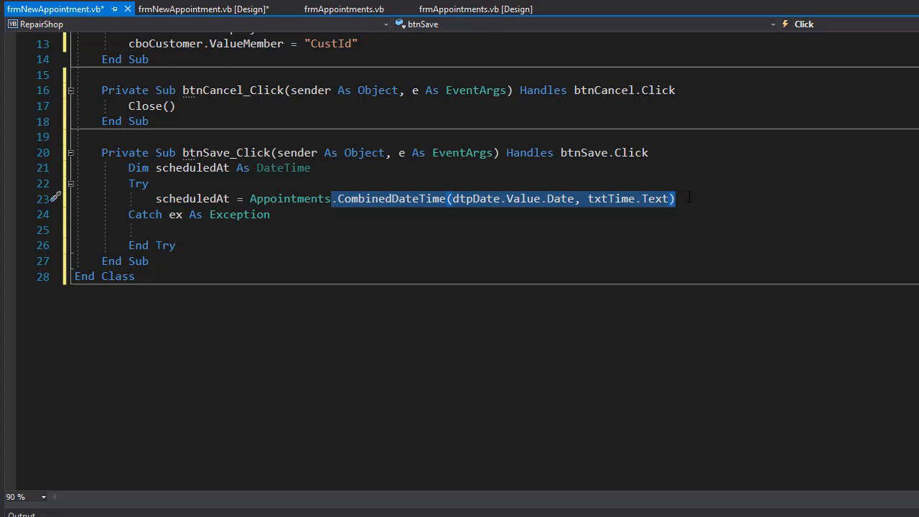
pyautogui.moveTo(610, 198)
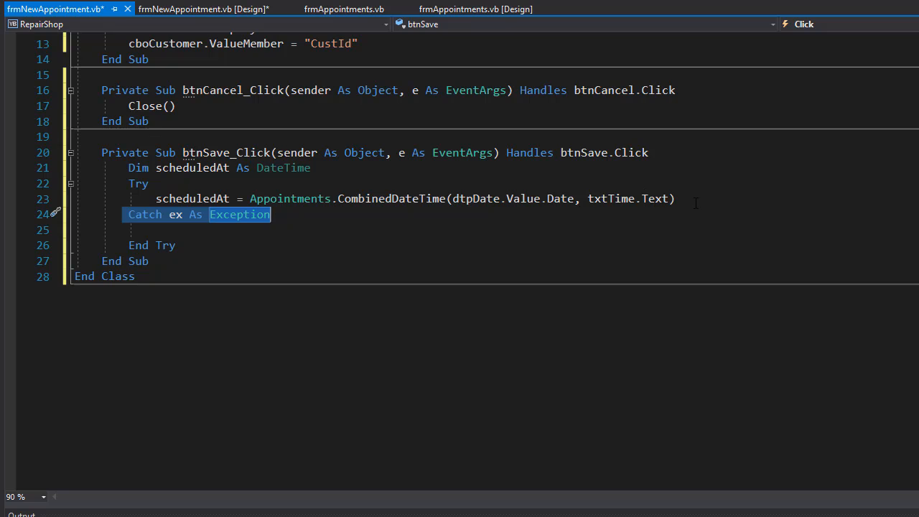
pyautogui.click(675, 199)
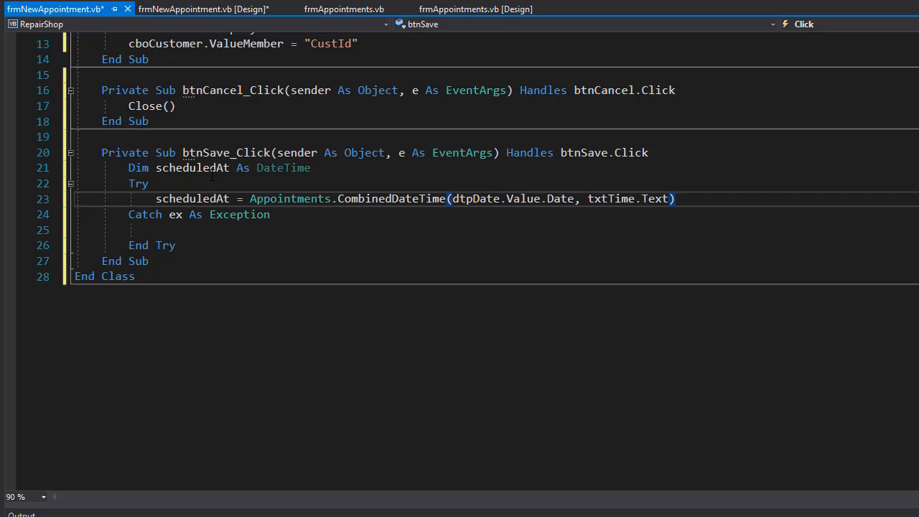
pyautogui.doubleClick(192, 199)
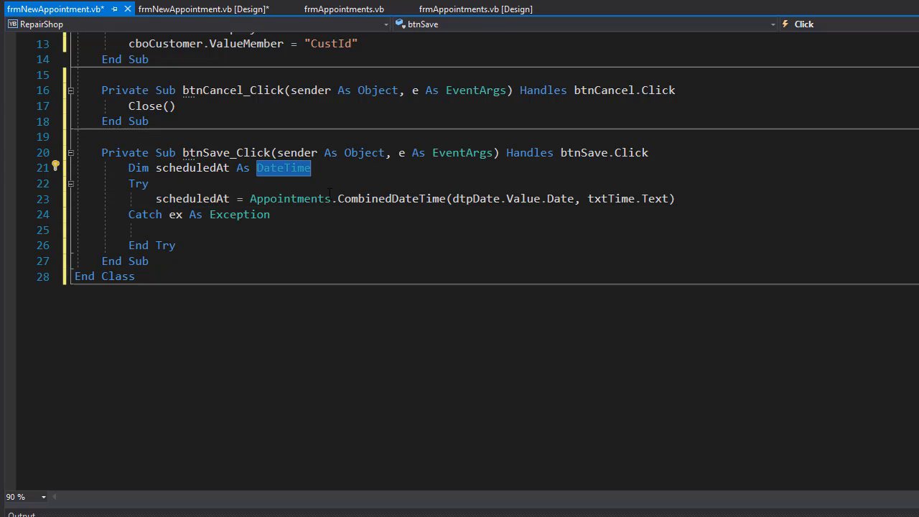
pyautogui.moveTo(644, 246)
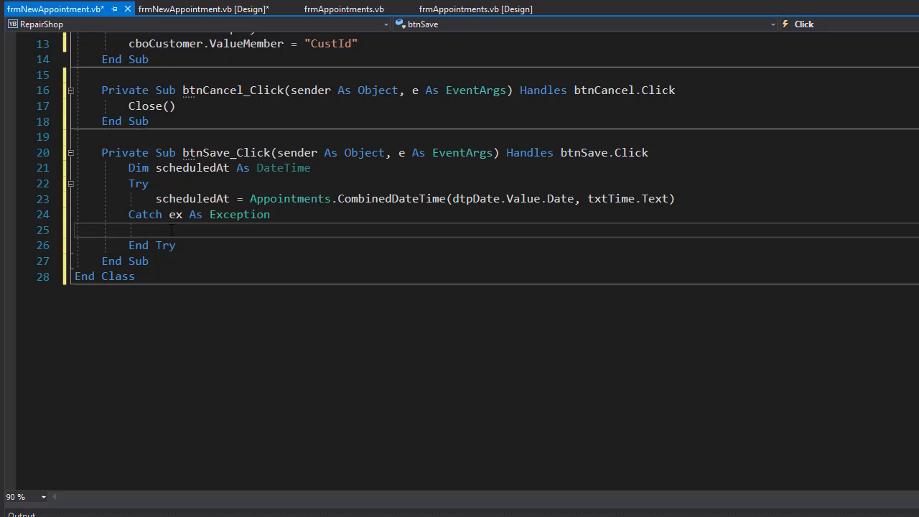
# In Catch, call errProvider.SetError(txtTime, "Please enter a valid appointment time") then Return.
pyautogui.write('err')
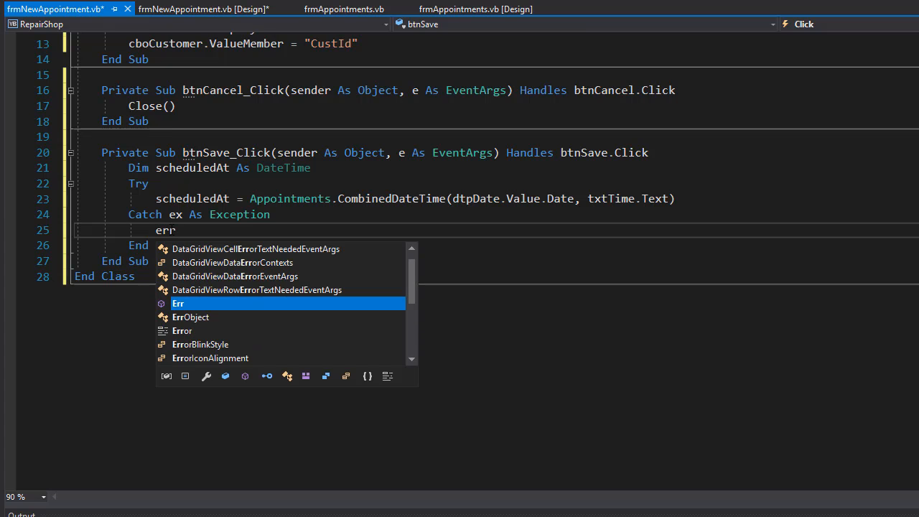
pyautogui.write('Provider.SetError')
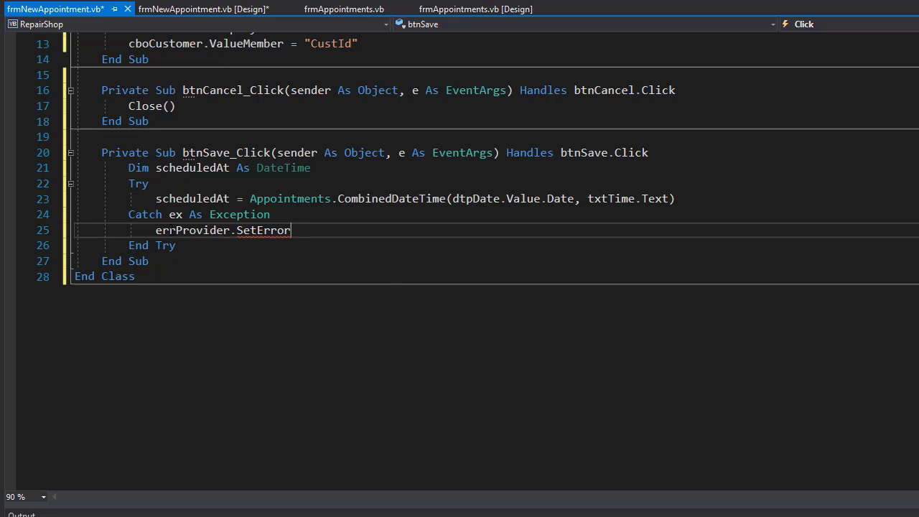
pyautogui.write('()')
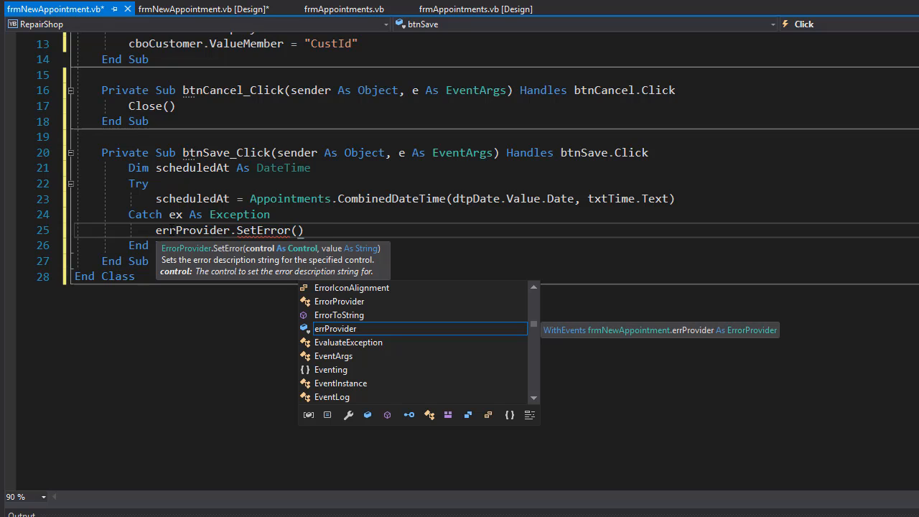
pyautogui.write('txtTime,"')
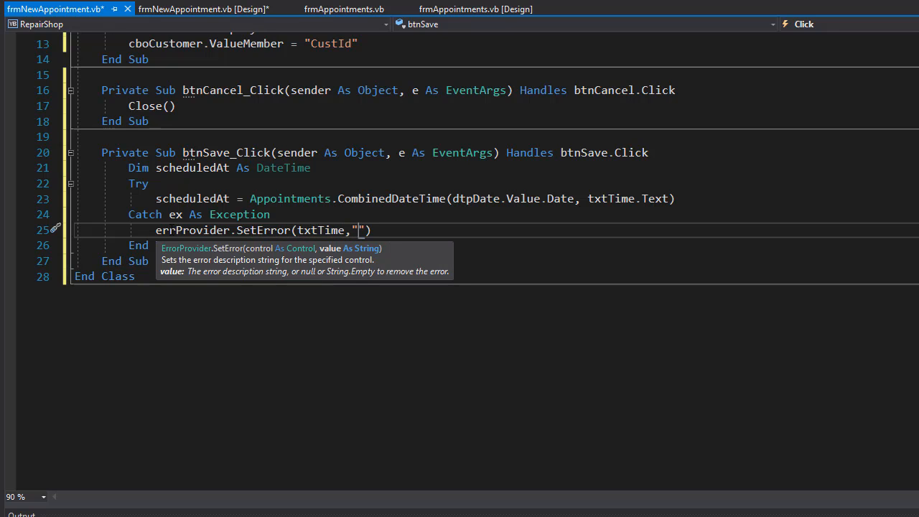
pyautogui.write('Please enter a valid appointment time')
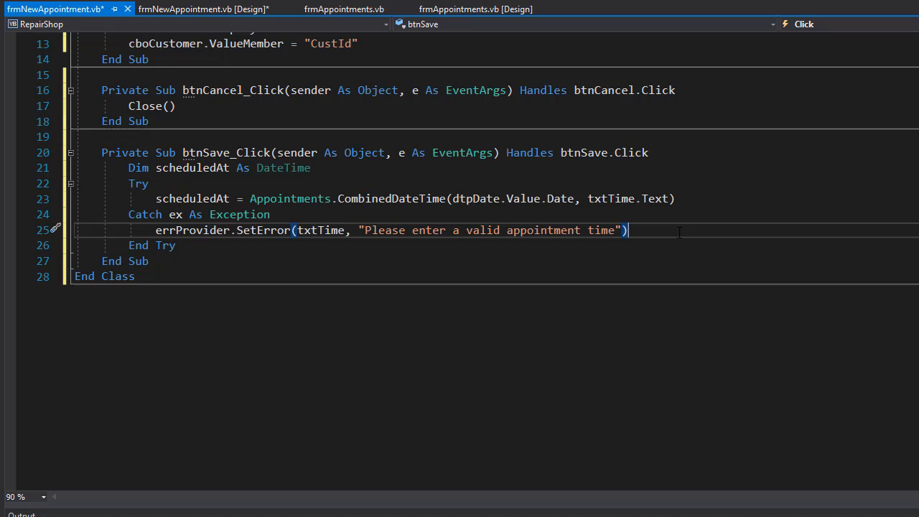
pyautogui.write('Return')
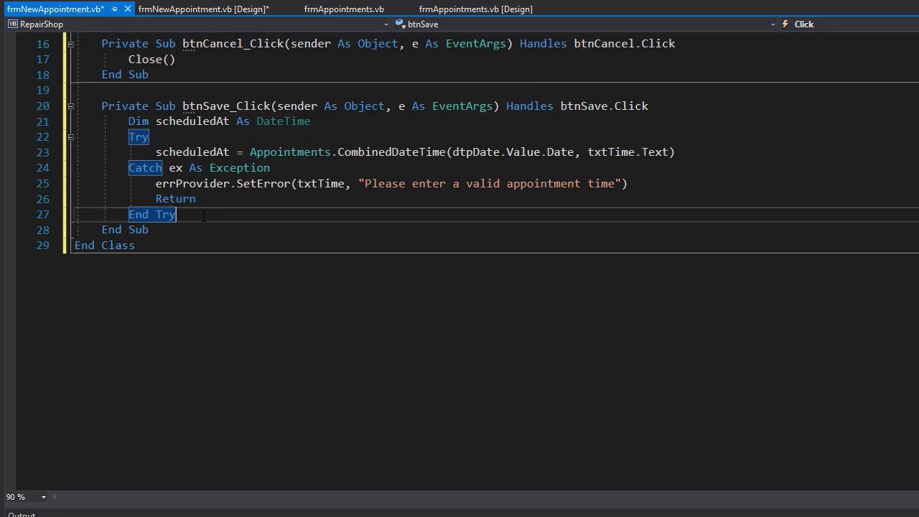
pyautogui.press('enter')
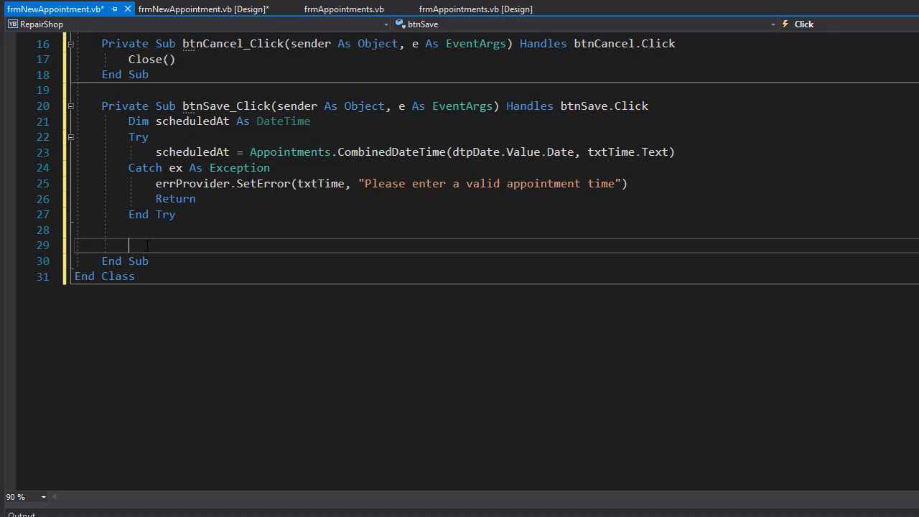
# Declare Dim typeId As Short = cboRepairType.SelectedValue after the Try block.
pyautogui.write('Dim')
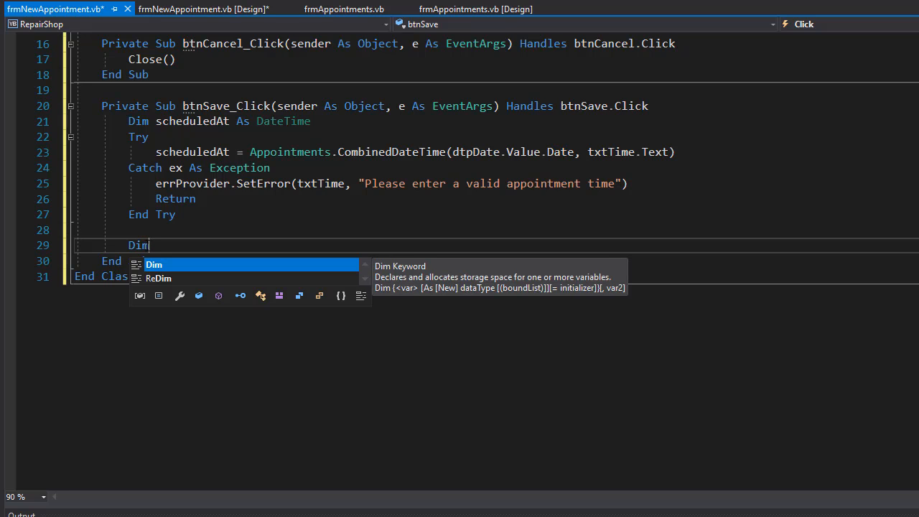
pyautogui.write('t')
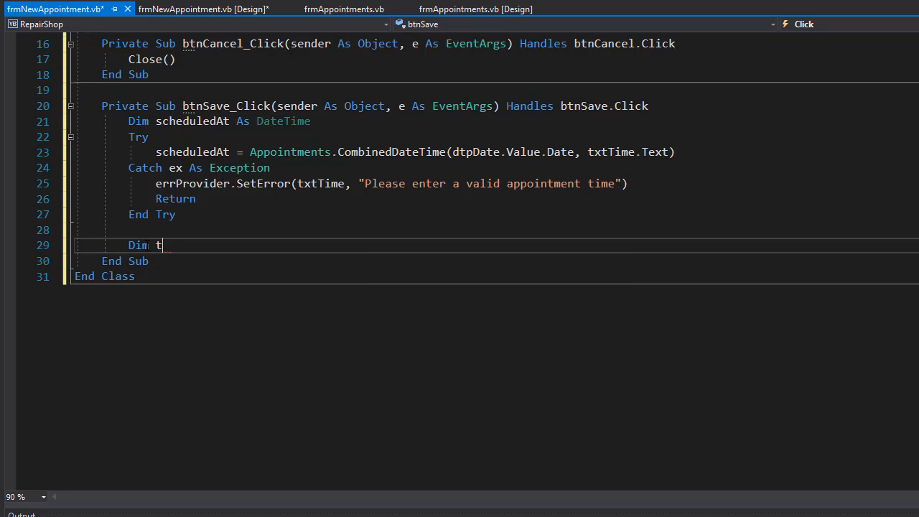
pyautogui.write('ypeId')
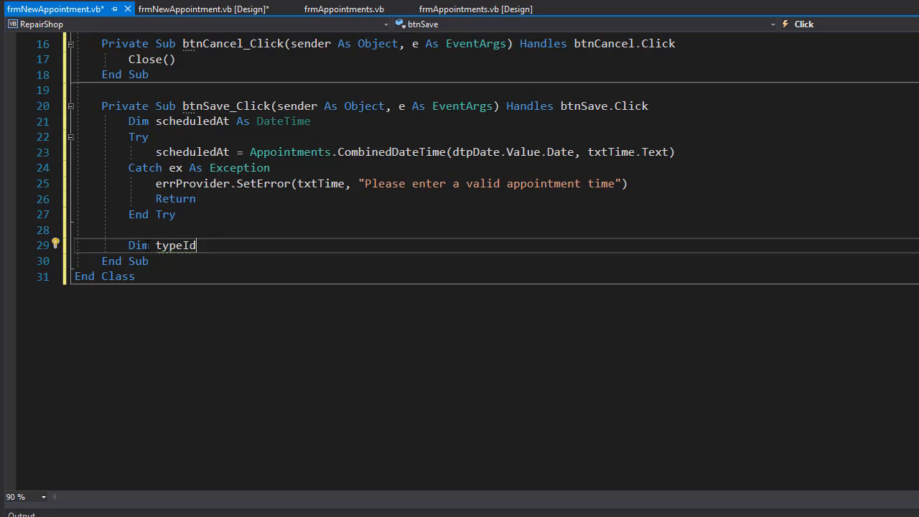
pyautogui.write('As Short')
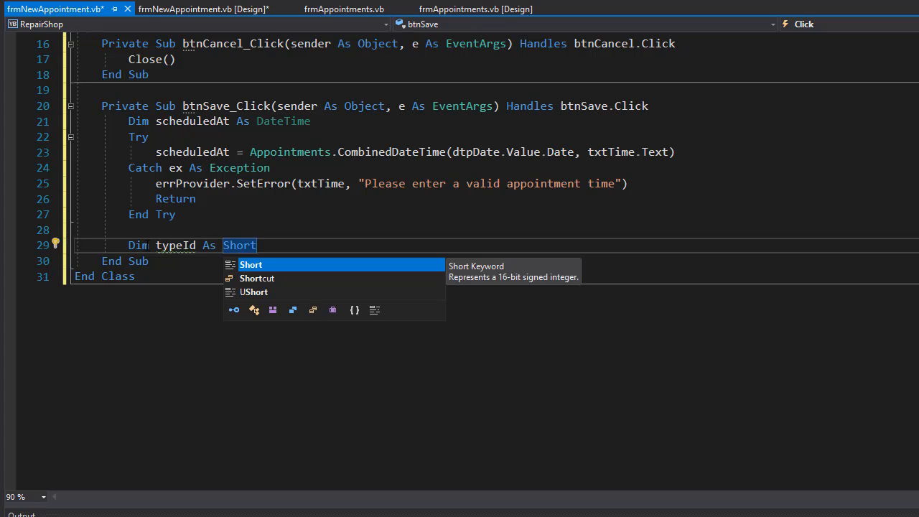
pyautogui.write('=')
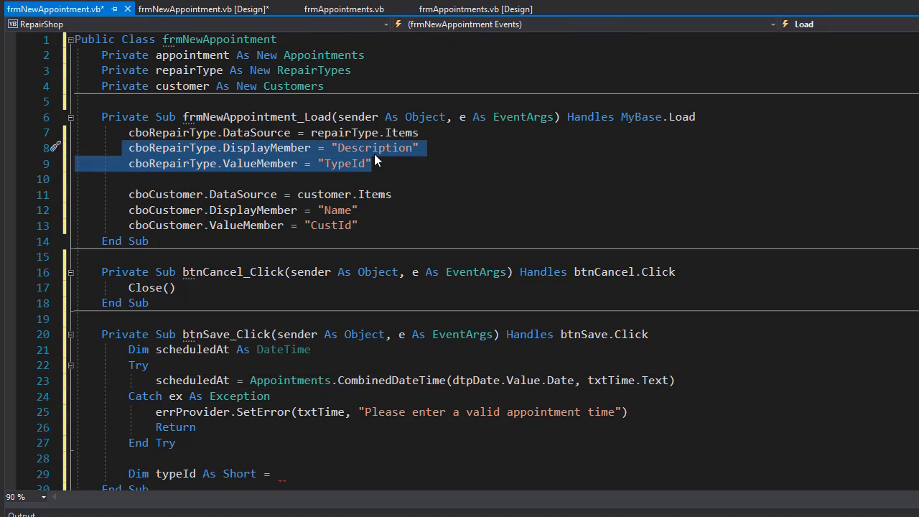
pyautogui.scroll(-3)
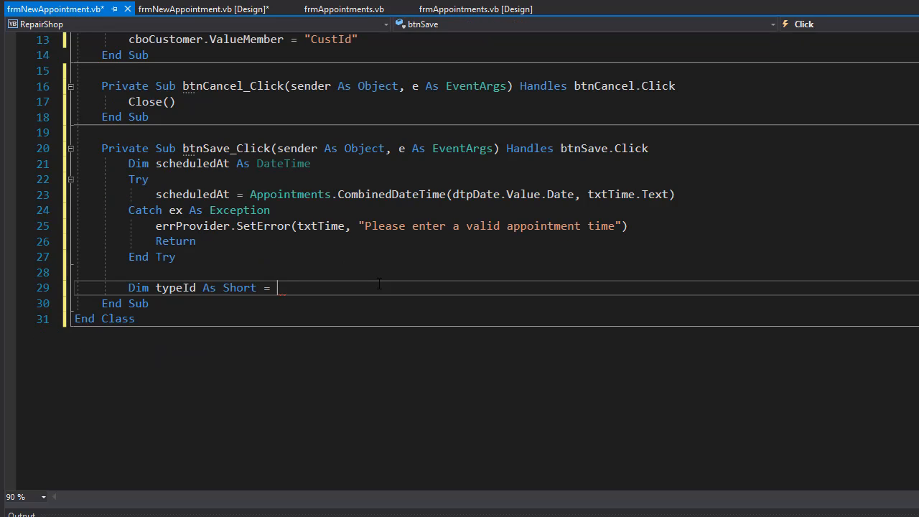
pyautogui.write('cboRepairType.SelectedValue')
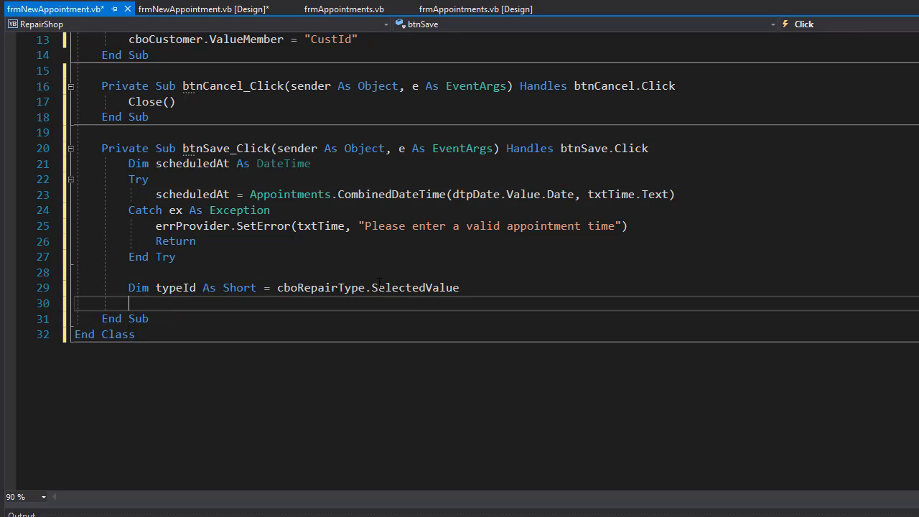
# Declare Dim custId As Short = cboCustomer.SelectedValue, then view the form designer.
pyautogui.write('D')
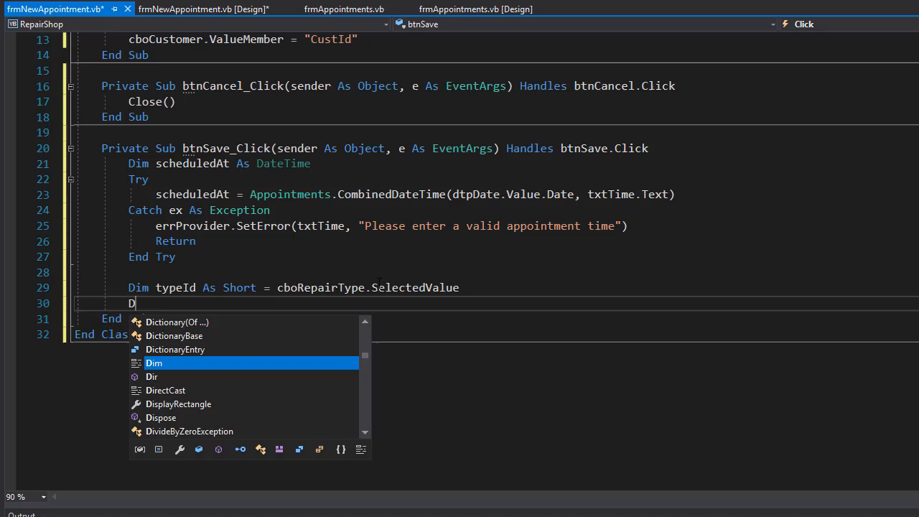
pyautogui.write('im')
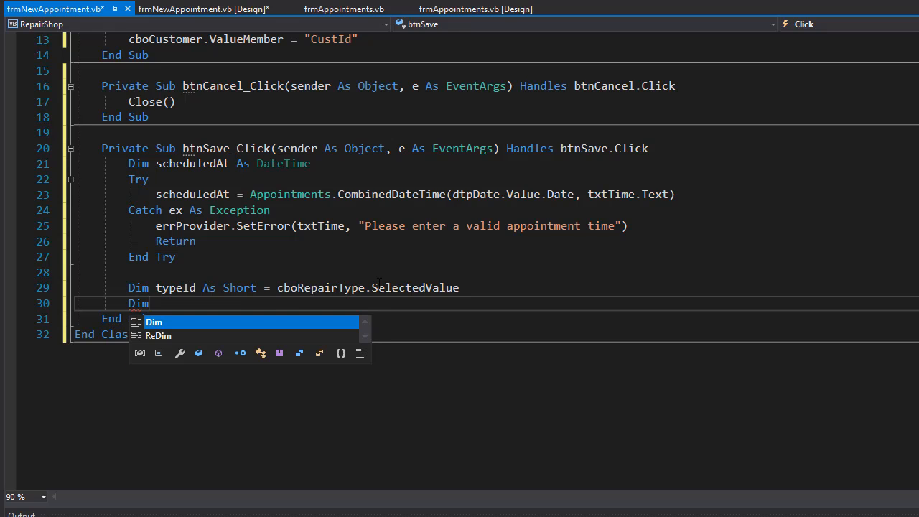
pyautogui.write('custId')
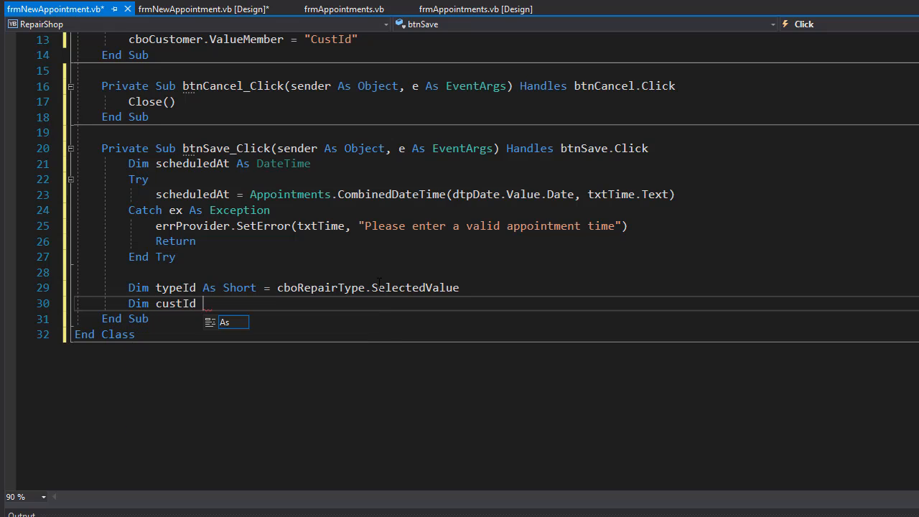
pyautogui.write('As Short = cboCustomer.SelectedValue')
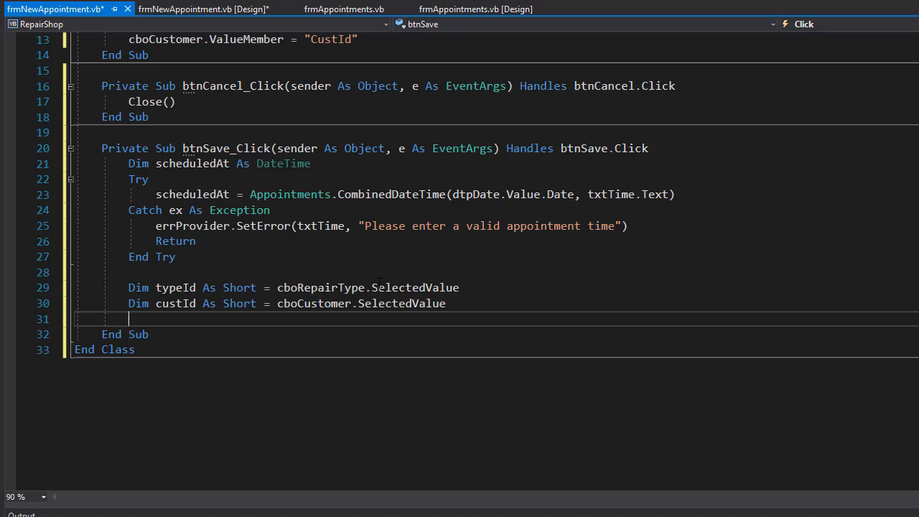
pyautogui.click(203, 9)
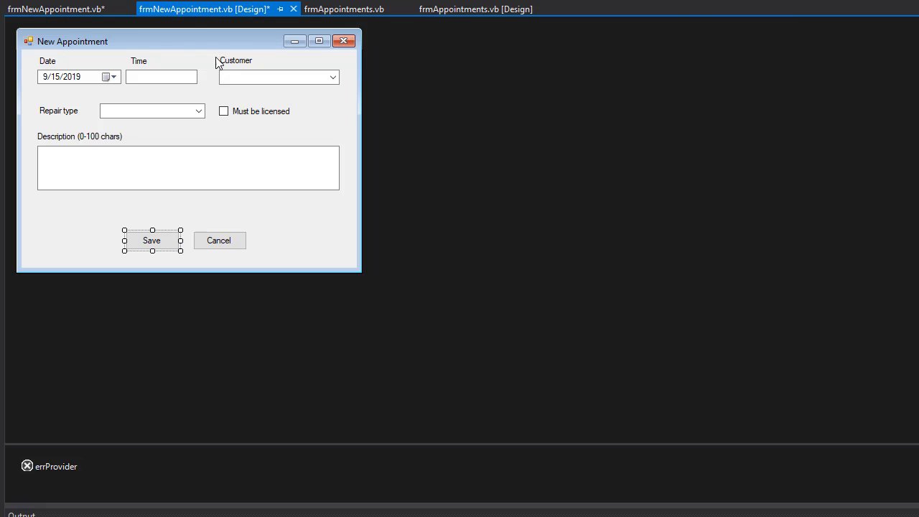
pyautogui.moveTo(286, 112)
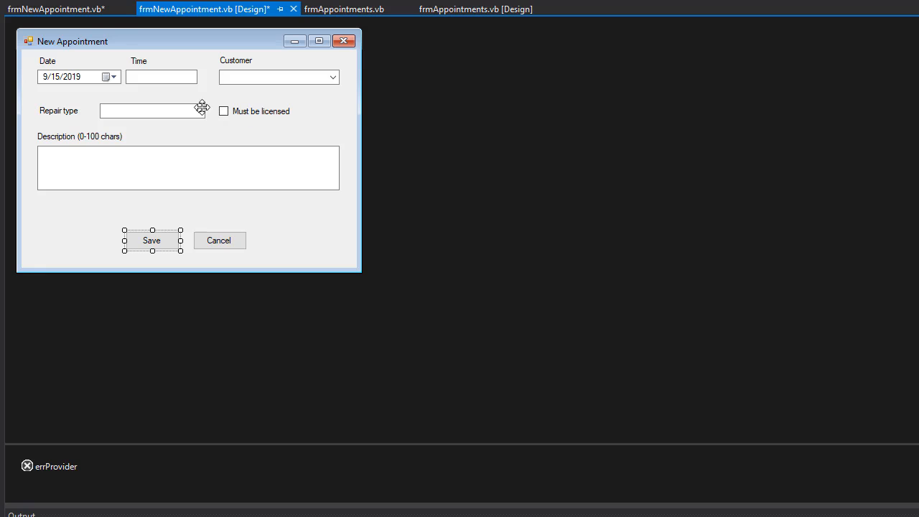
# Return from the designer to the frmNewAppointment.vb code.
pyautogui.click(56, 8)
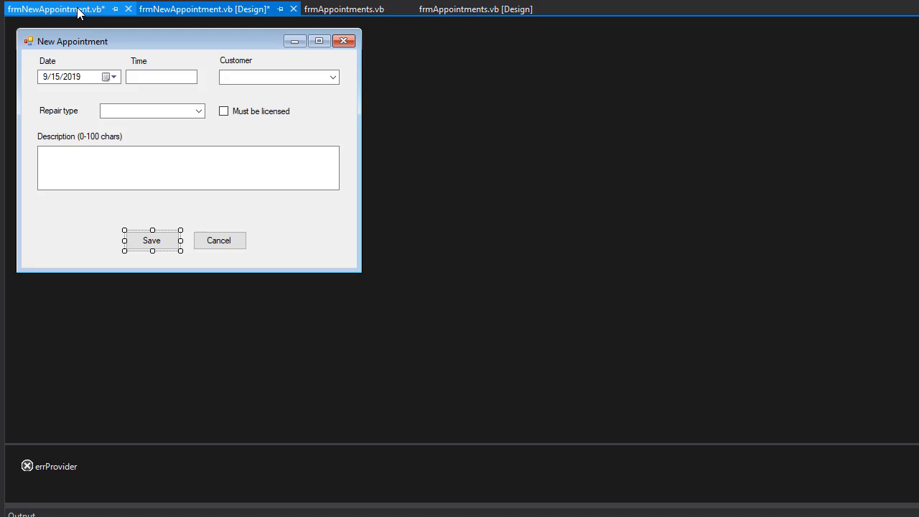
pyautogui.click(55, 9)
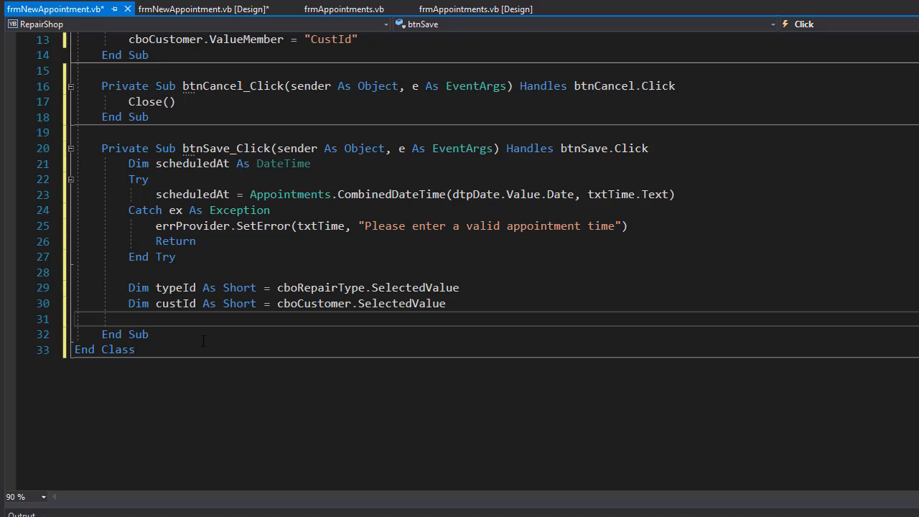
# Declare Dim licensed As Boolean = chkLicensed.Checked after the custId line.
pyautogui.write('Dim licensed As Boolean')
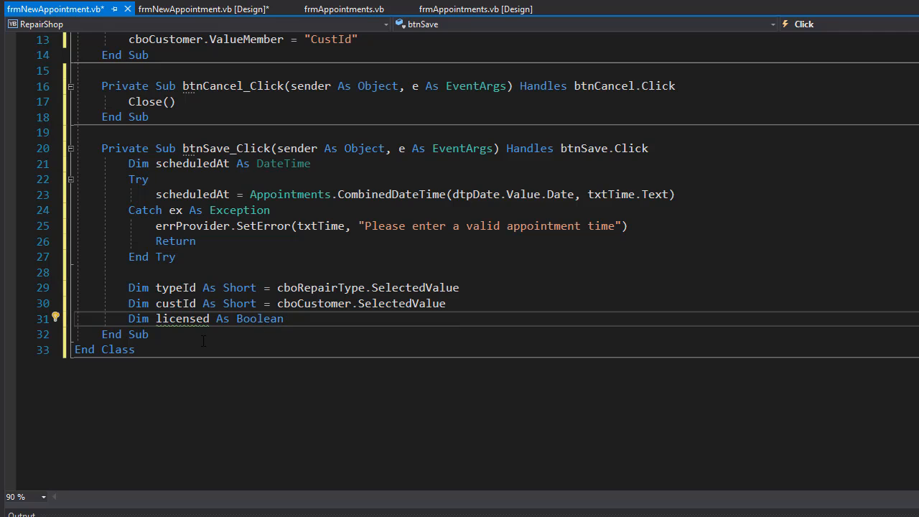
pyautogui.write('= chkLicensed.Checked')
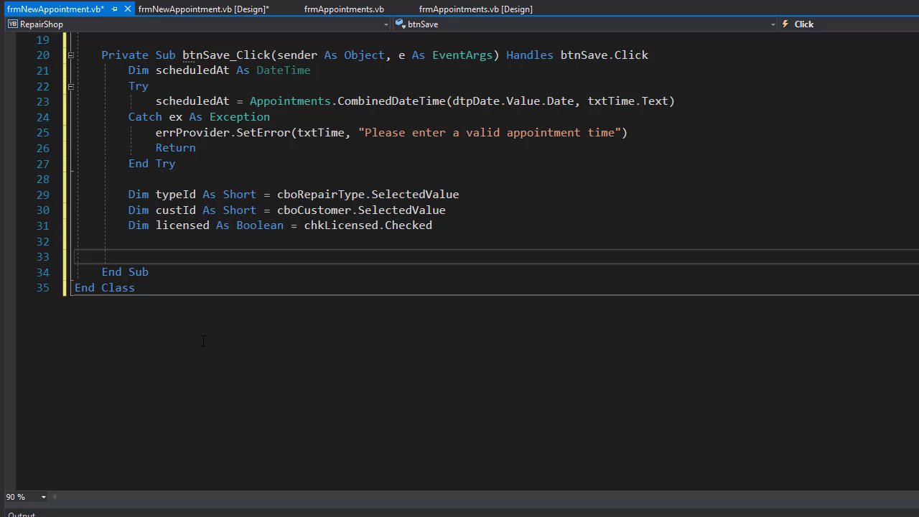
# Write If appointment.Insert(typeId, txtDescription.Text, licensed, custId, scheduledAt) Then, calling Close() inside.
pyautogui.write('If')
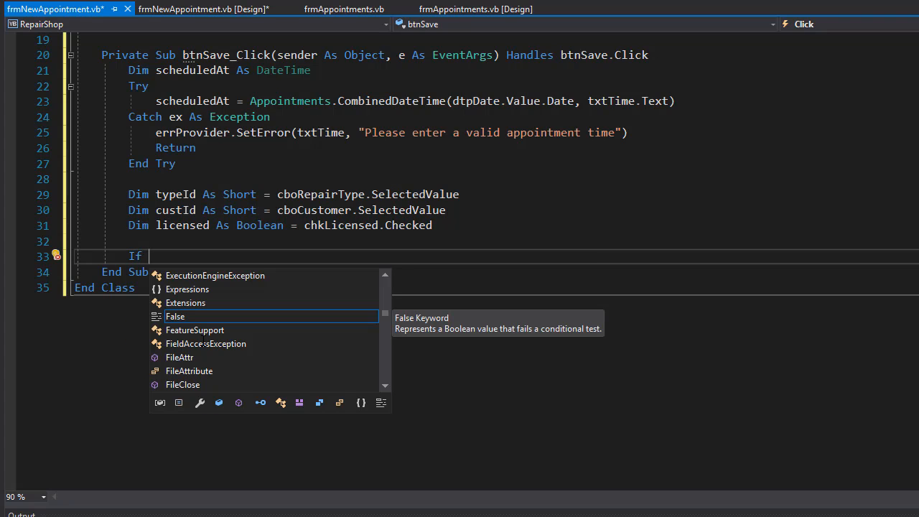
pyautogui.write('appointment.Insert')
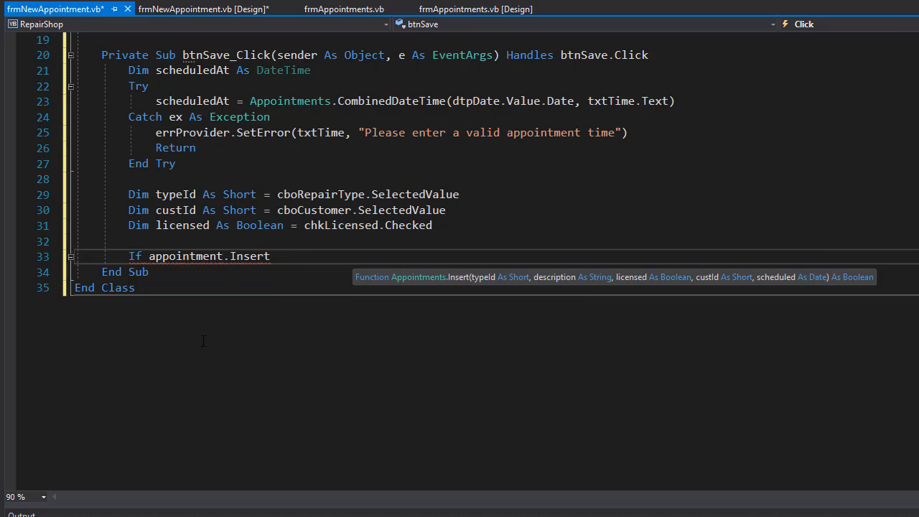
pyautogui.write('()')
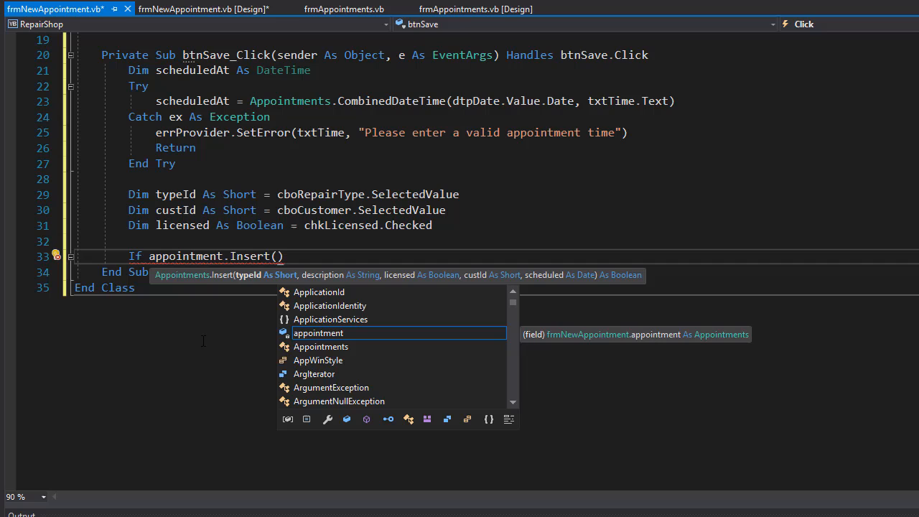
pyautogui.write('typeId,')
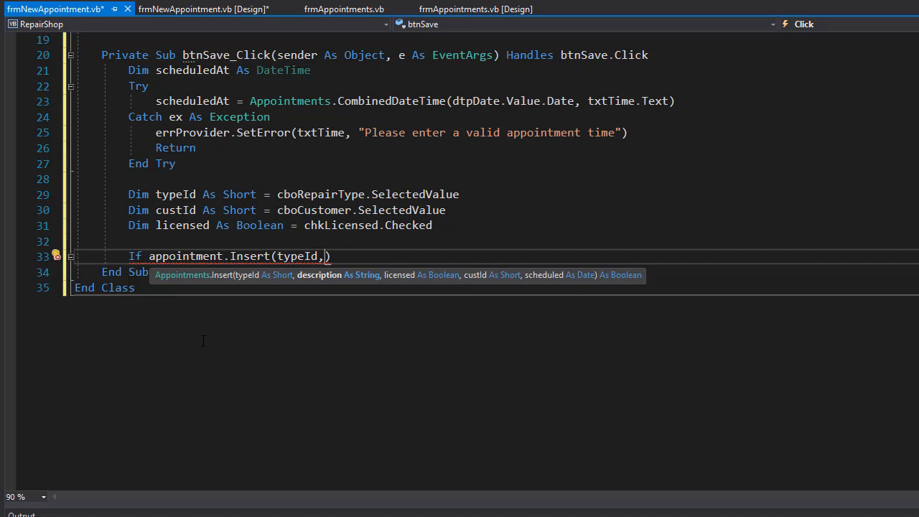
pyautogui.write('txtDescription.T')
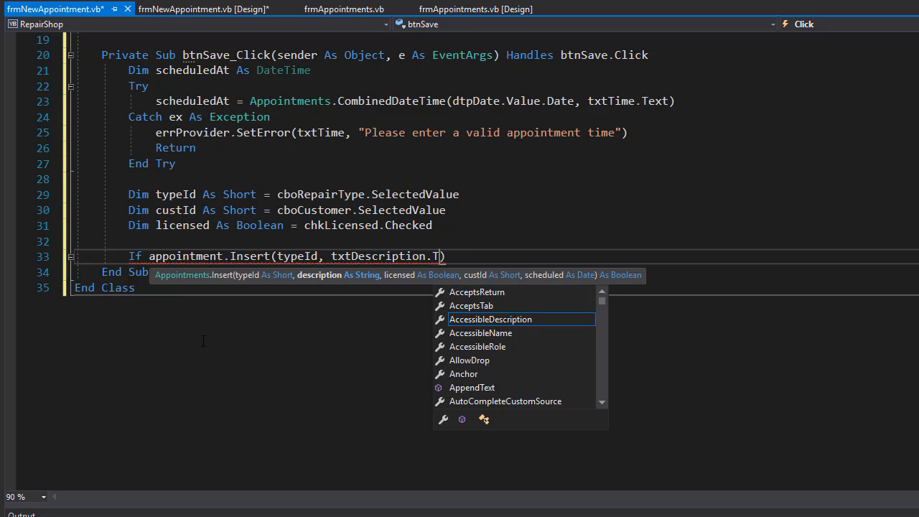
pyautogui.write('ext,')
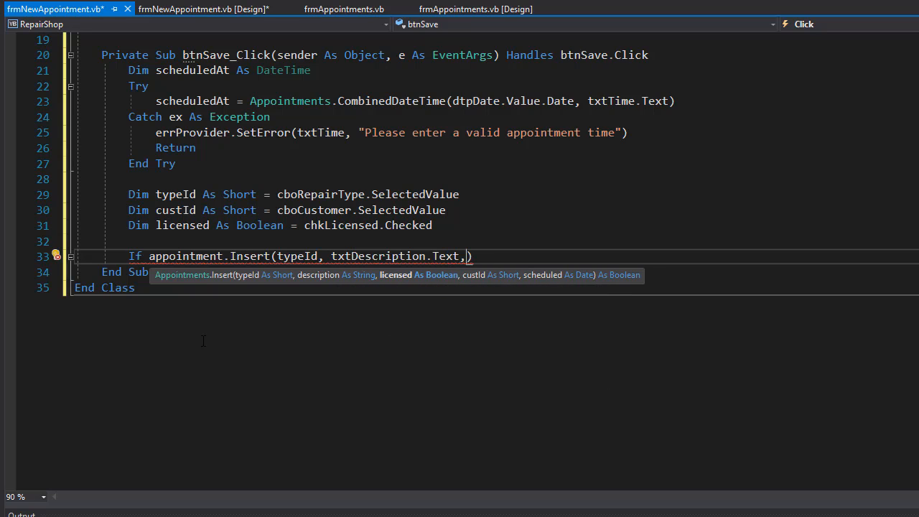
pyautogui.write('licensed,c')
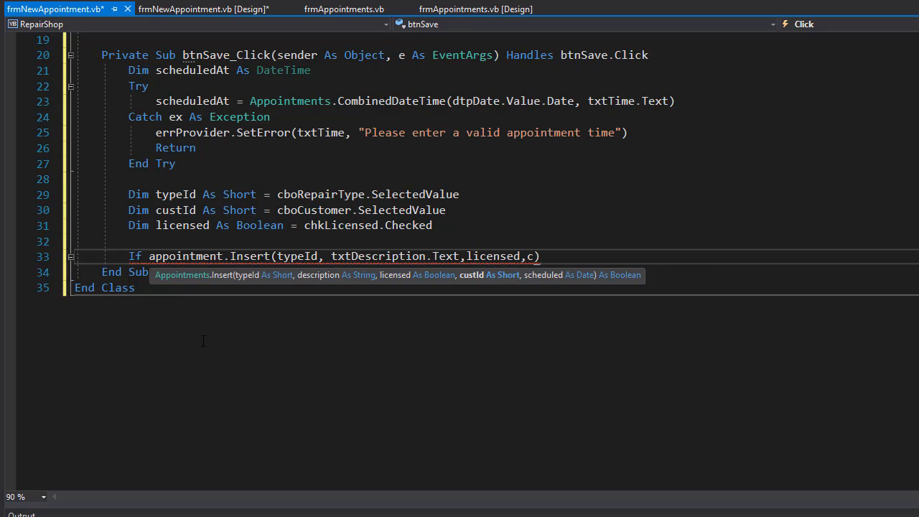
pyautogui.write('ustId,')
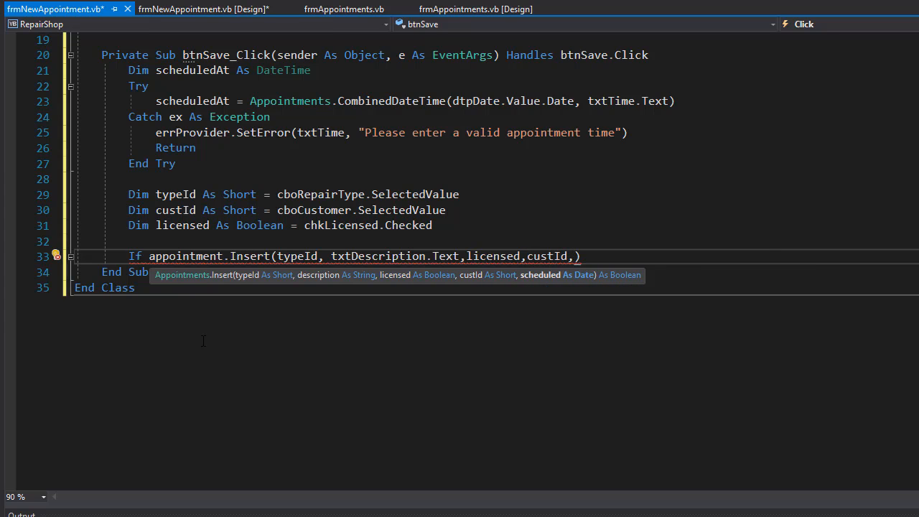
pyautogui.write('s')
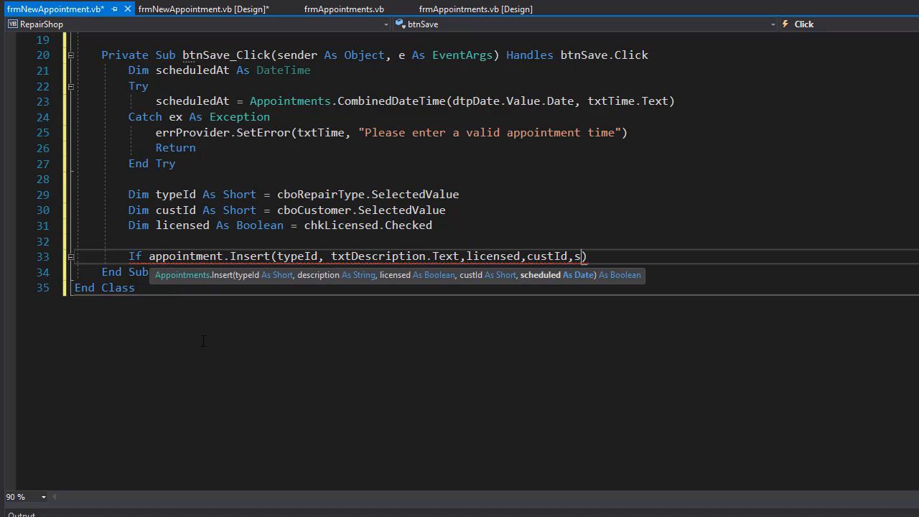
pyautogui.write('cheduledAt')
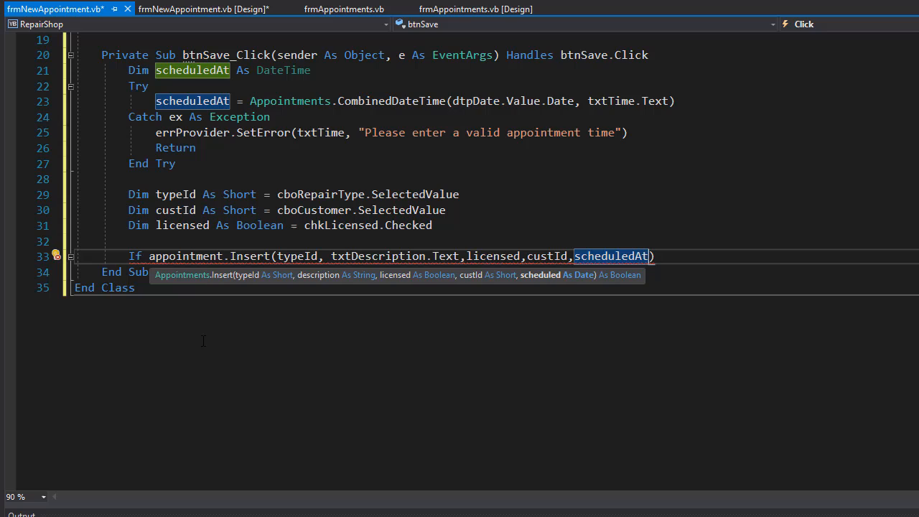
pyautogui.write(') Then')
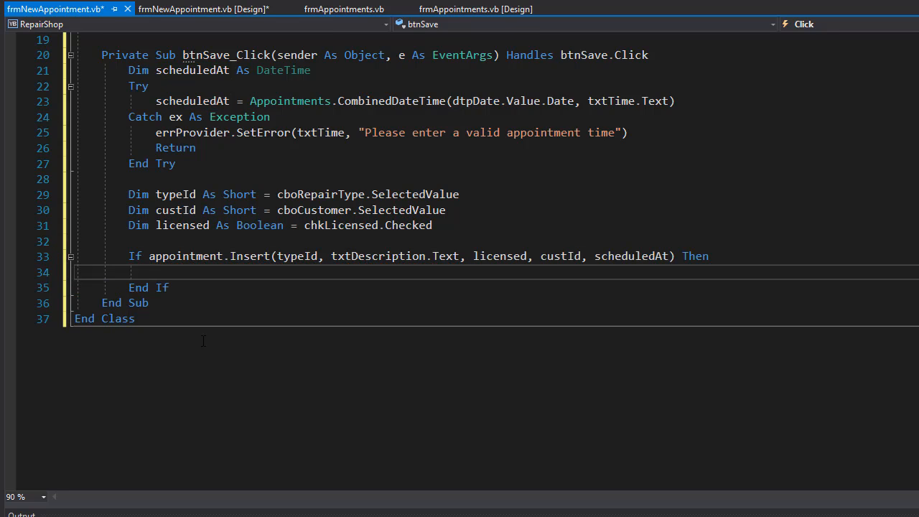
pyautogui.write('Close()')
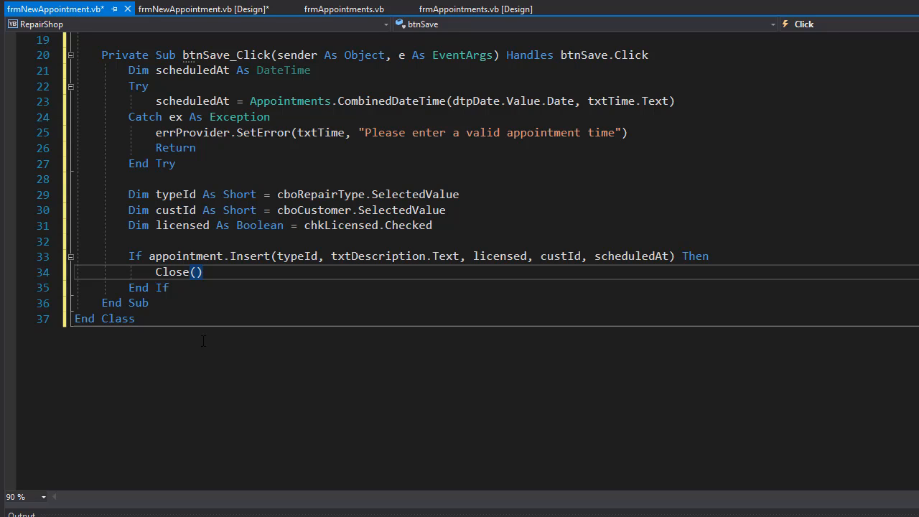
# Add an Else branch after Close(), briefly checking the status area in the designer.
pyautogui.write('Else')
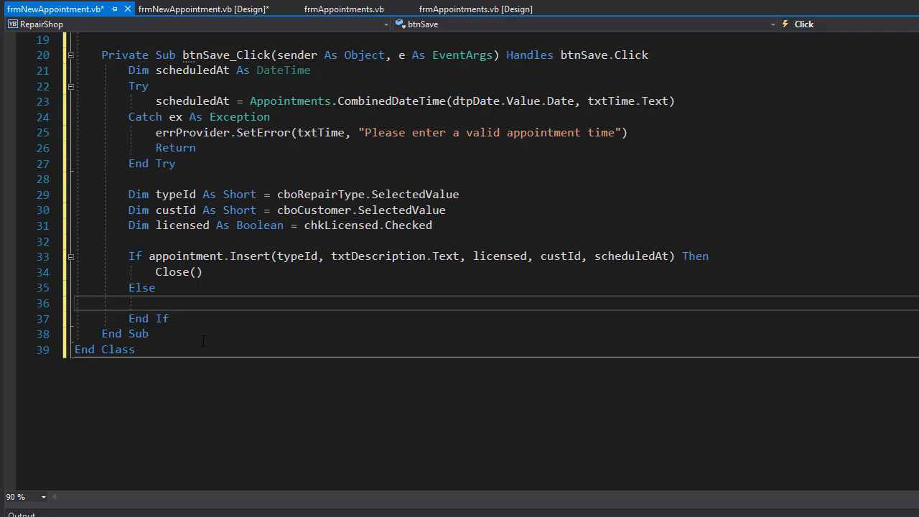
pyautogui.click(204, 8)
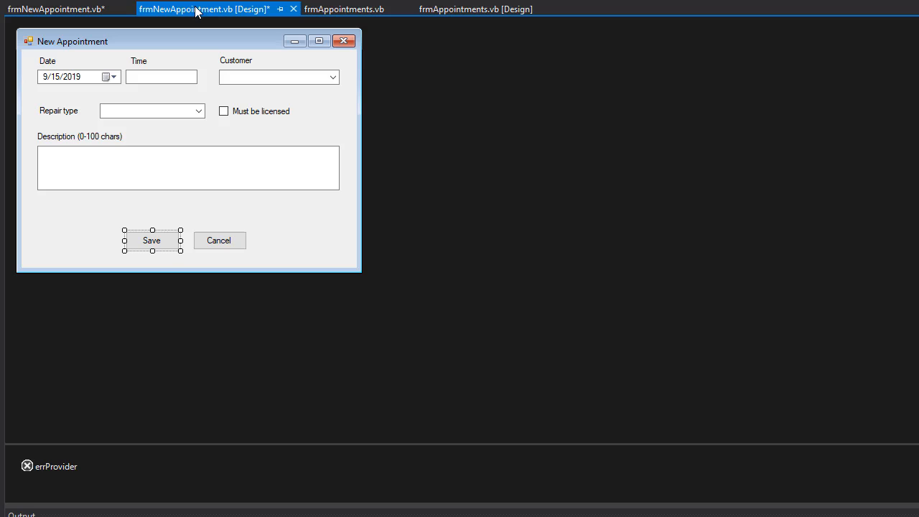
pyautogui.click(63, 213)
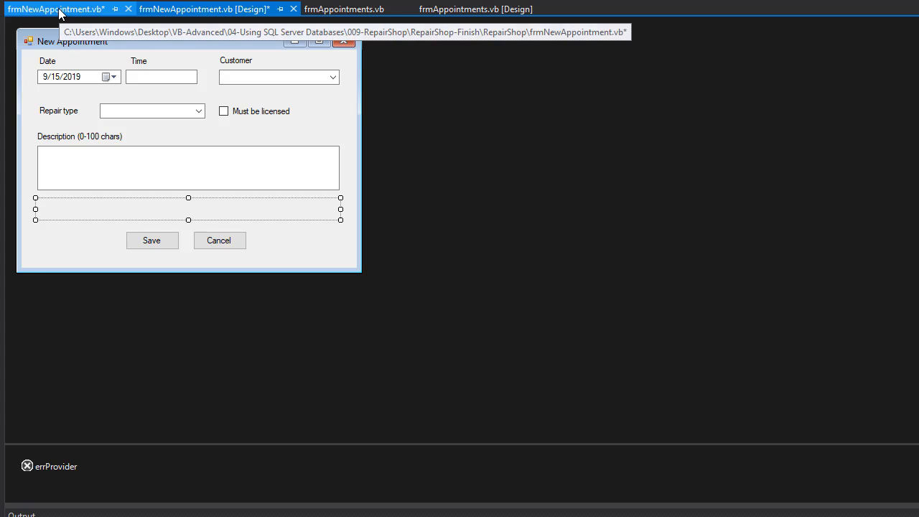
pyautogui.click(56, 9)
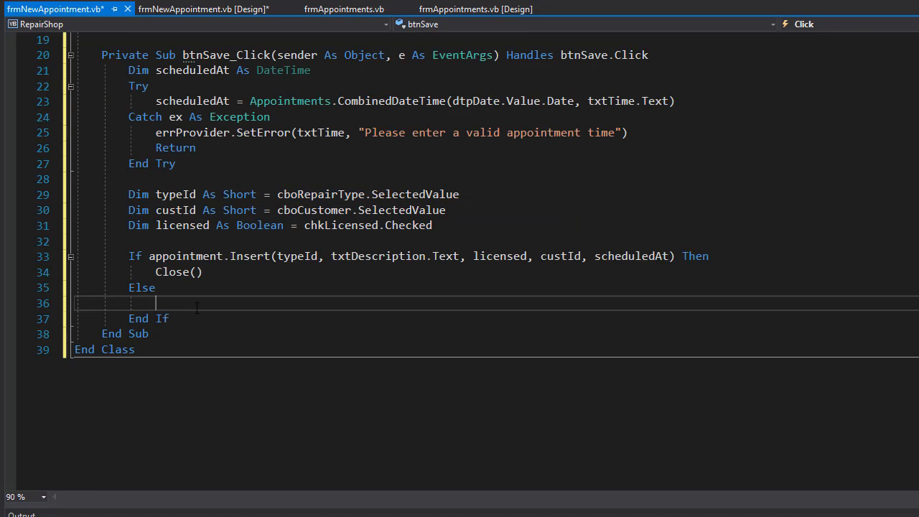
pyautogui.moveTo(742, 511)
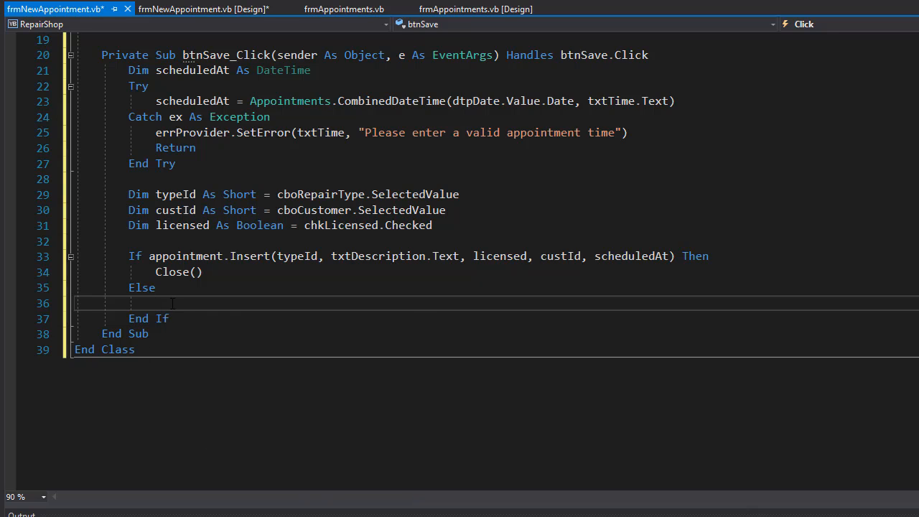
# In the Else branch, set lblStatus.Text to "Cannot add appointment. " & Appointments.LastError.
pyautogui.write('lblStatus.Text = "')
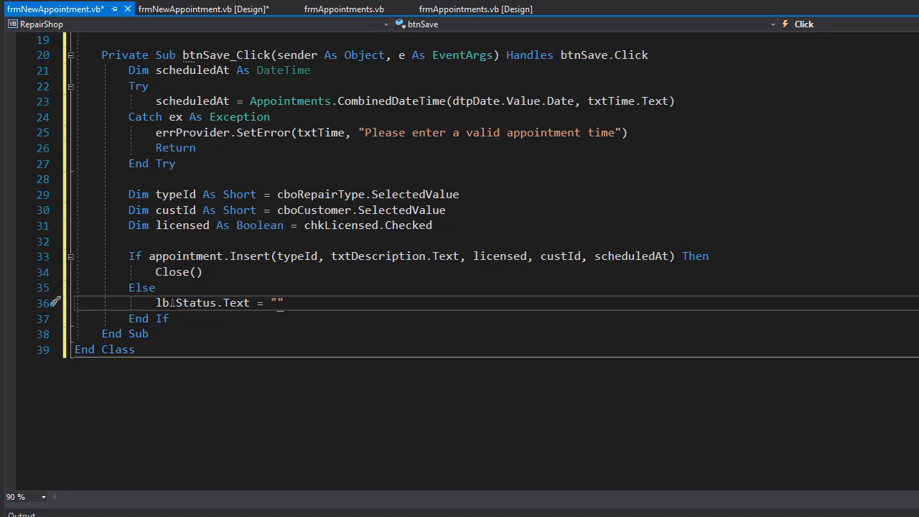
pyautogui.write('Cannot add appointment.')
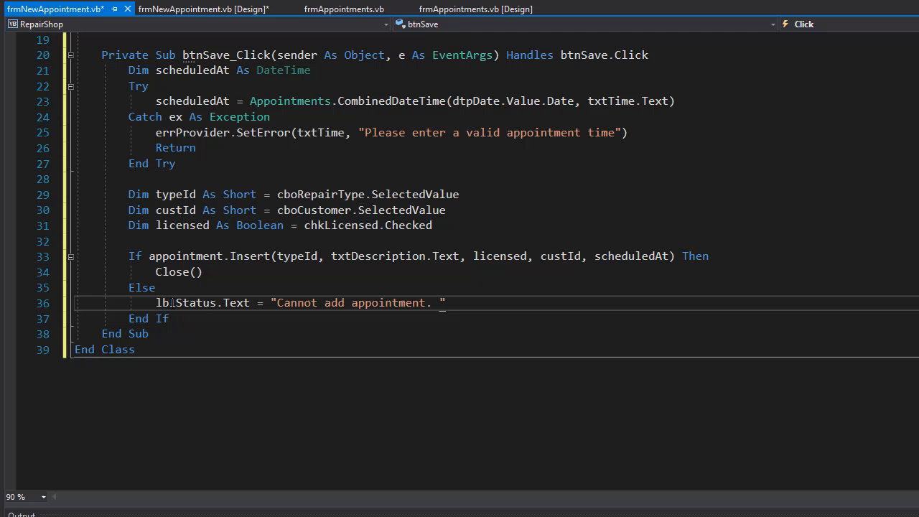
pyautogui.write('&')
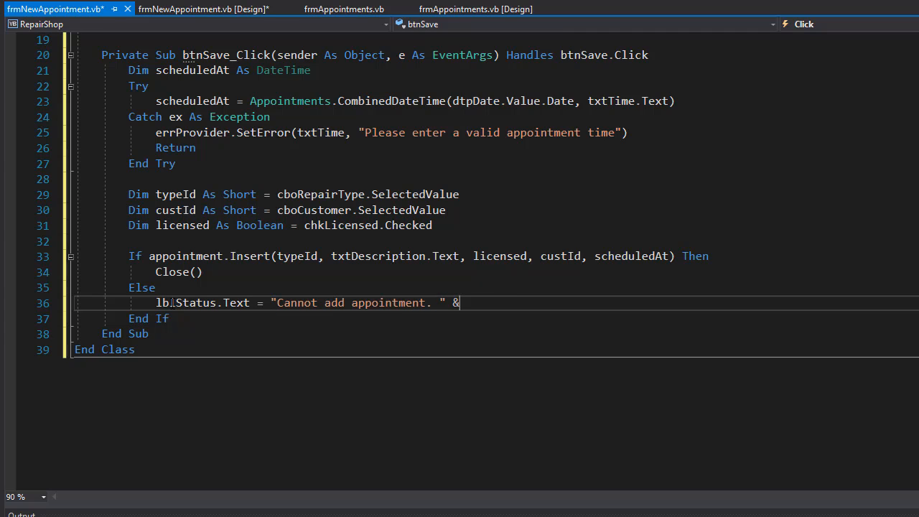
pyautogui.write('A')
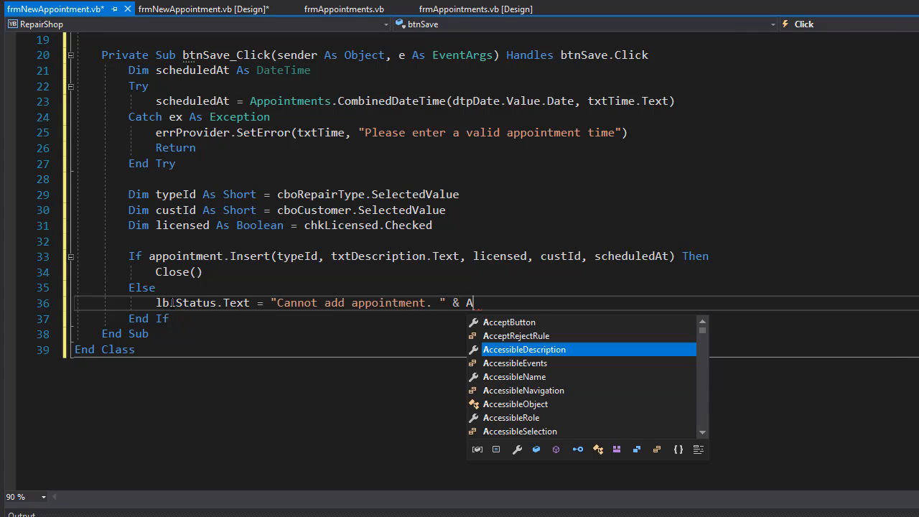
pyautogui.write('ppointments/')
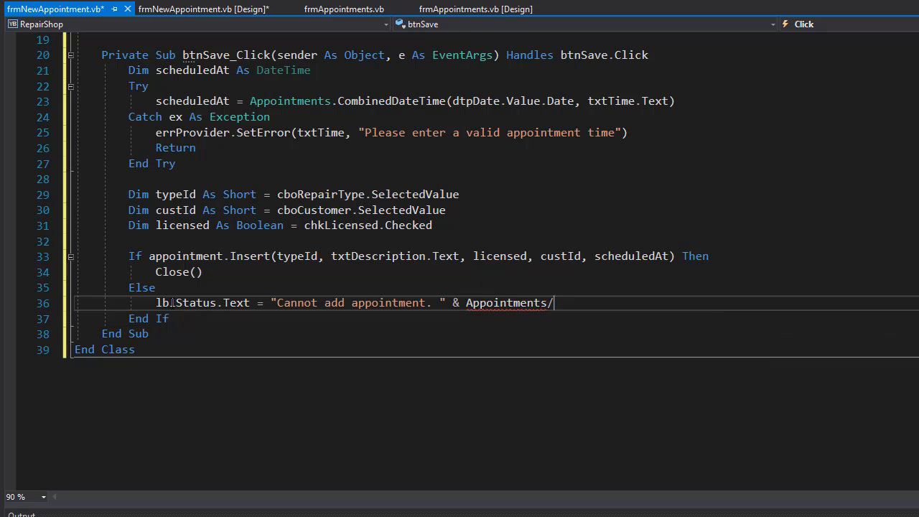
pyautogui.write('.LastError')
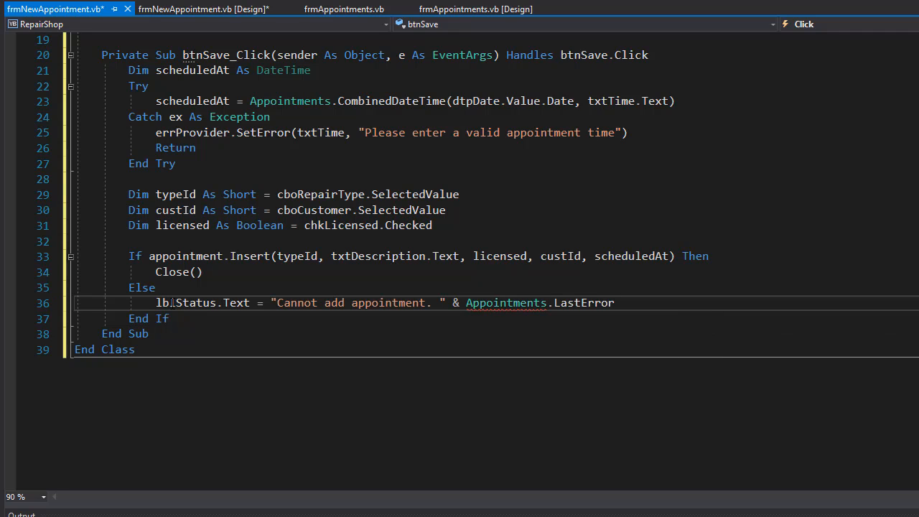
pyautogui.doubleClick(583, 302)
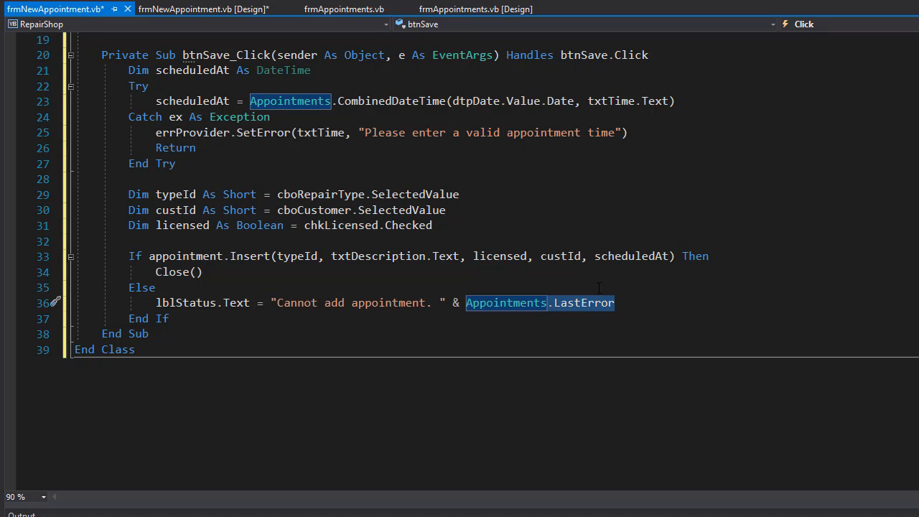
pyautogui.scroll(3)
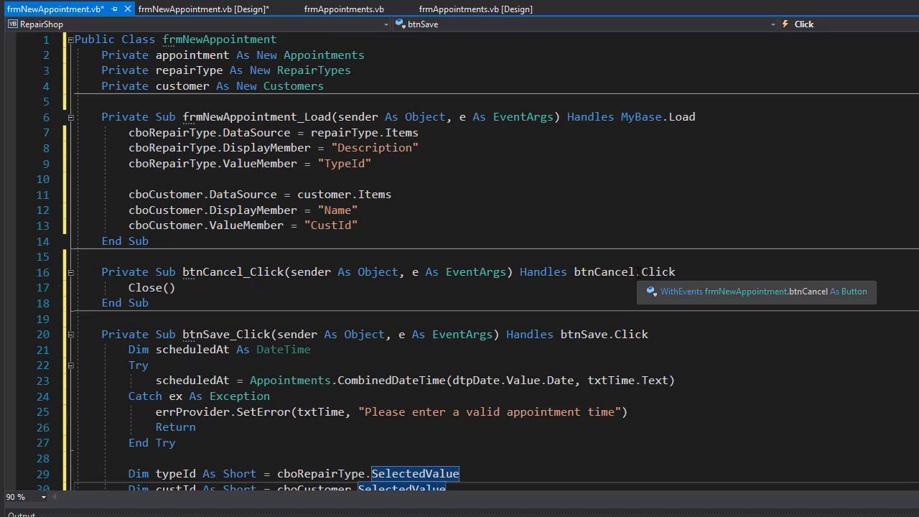